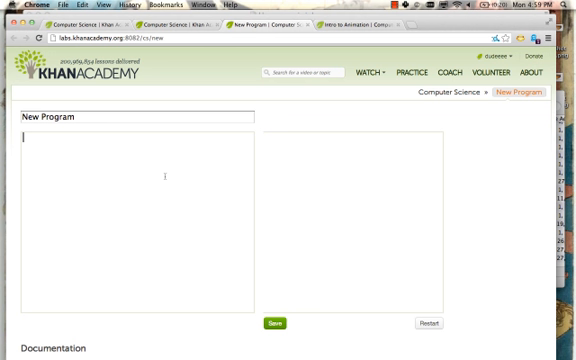
- Write an ellipse(100, 100, 100, 100); call in the new program's code
type("ellipse")
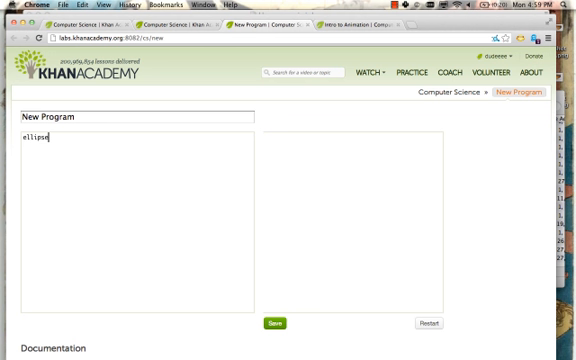
type("(100, 100, 100, 100);")
type("fill(60, 240, 0);")
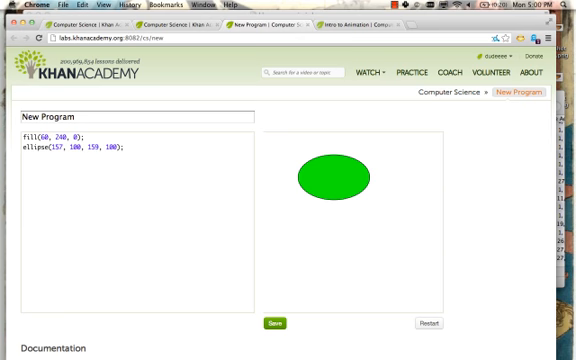
- Load 'avatars/mr-pants' into img with getImage and draw it with image(img, 200, 200)
type("var img = getImage")
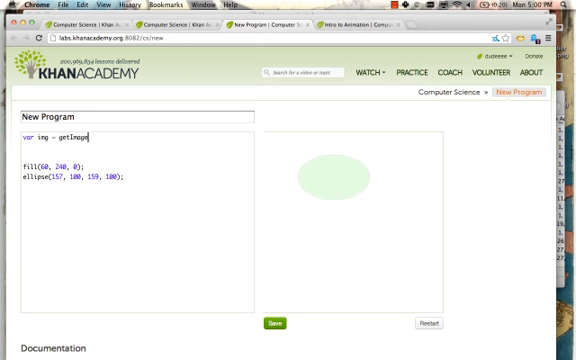
type("(\"avatars/mr-pants\");")
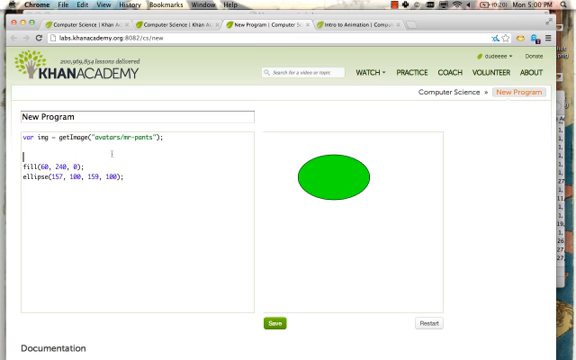
type("image(img, 200, 200);")
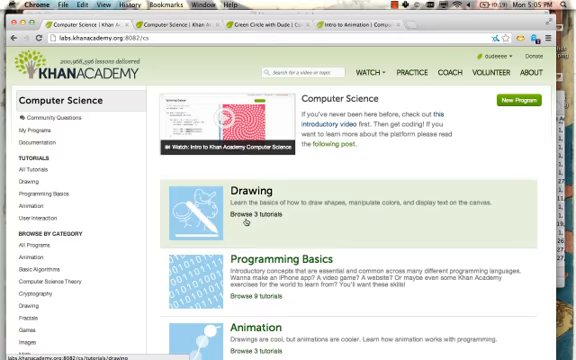
- Scroll down through the gallery past Math, Vi Hart and Simulations toward Games
scroll("down", 3)
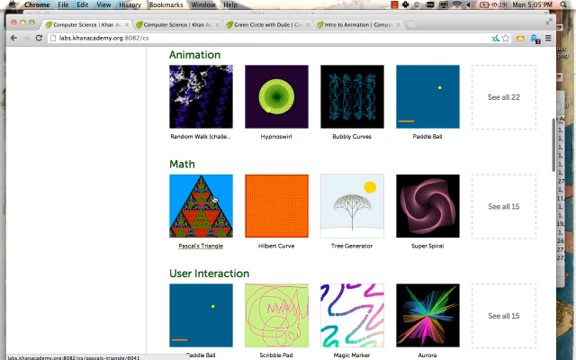
scroll("down", 3)
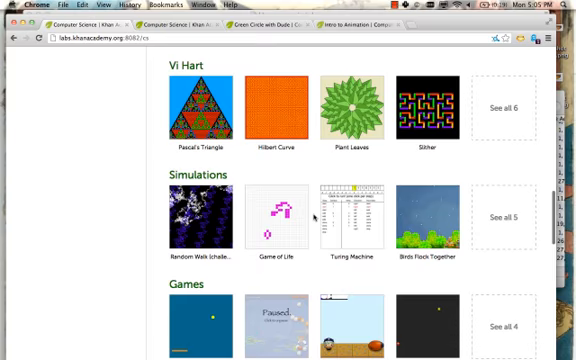
scroll("down", 3)
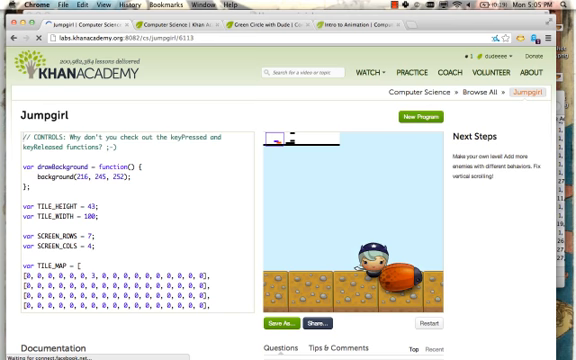
- Scroll the Jumpgirl code down to the TILE_MAP level grid
scroll("down", 3)
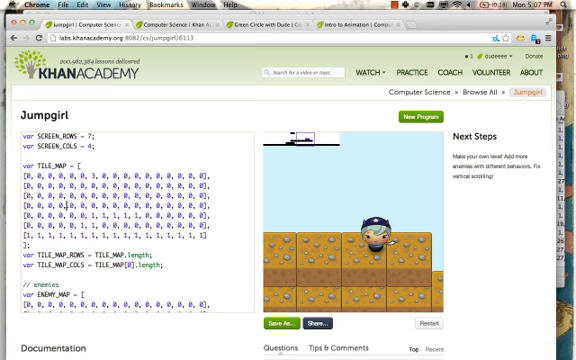
- Scroll further through the Jumpgirl TILE_MAP array while adjusting the ground
scroll("down", 3)
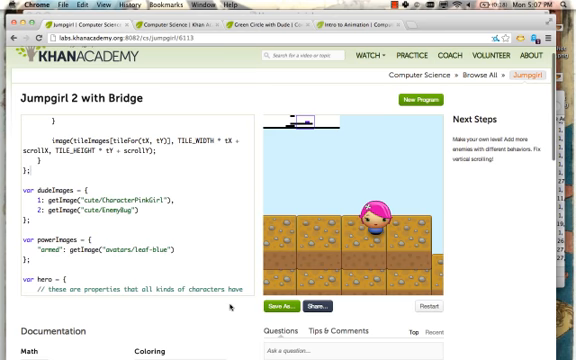
- Use Save As to store the edited game as 'Jumpgirl 2 with Bridge'
scroll("down", 3)
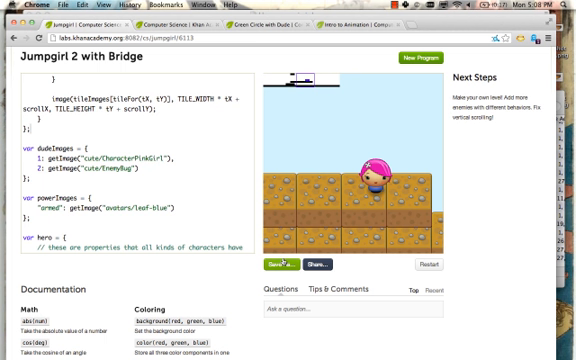
left_click(288, 265)
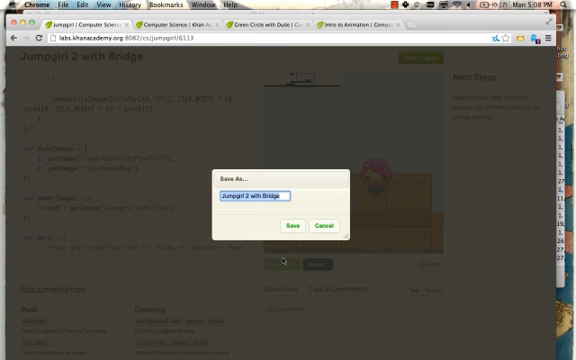
left_click(272, 224)
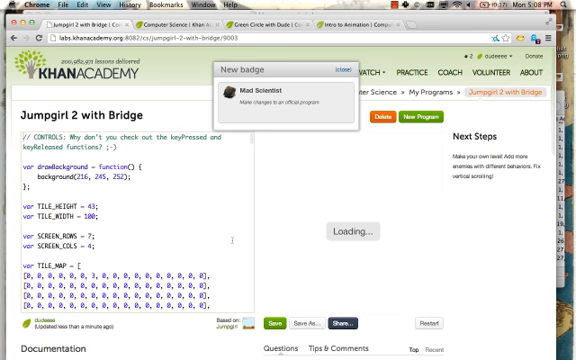
scroll("down", 3)
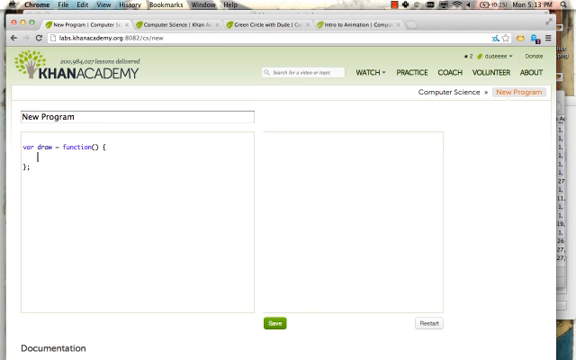
- Code ellipse(0, 100, 100, 100), a var x, background(255, 255, 255) and an if (x > 400) check
type("ellipse")
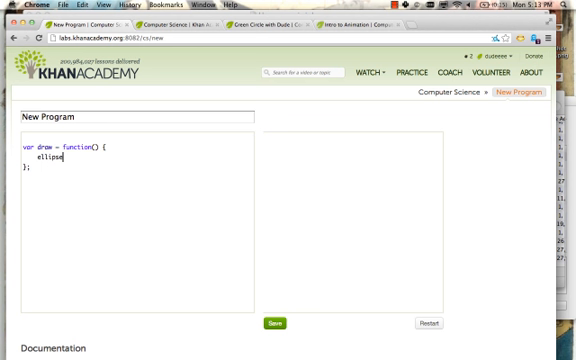
type("(0, 100, 100, 100);")
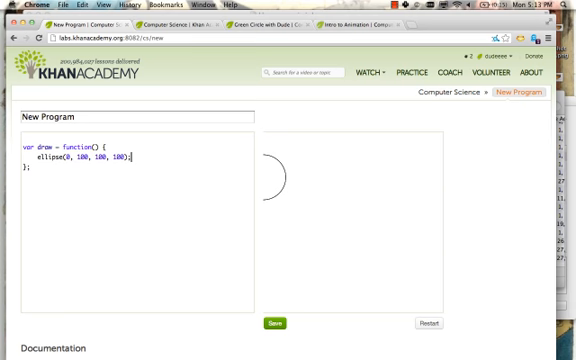
type("var x = 0;")
type("x += 1;")
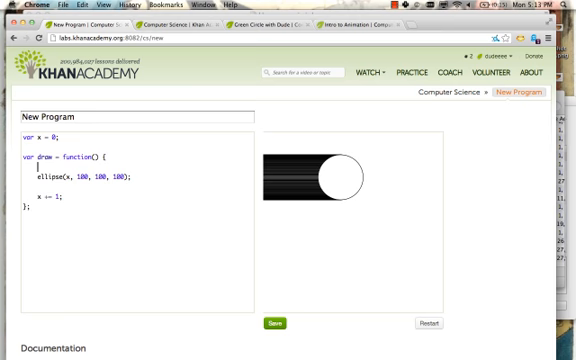
type("background(255, 255, 255);")
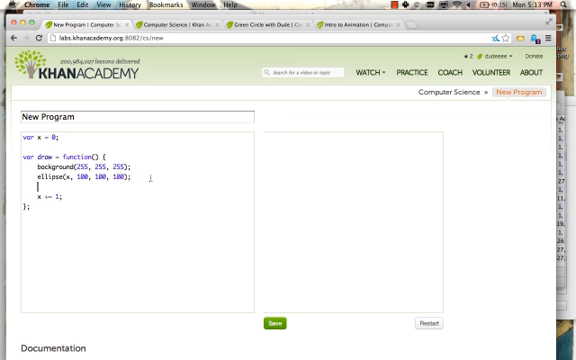
type("if (x > 400) {")
type("var dir = 1;")
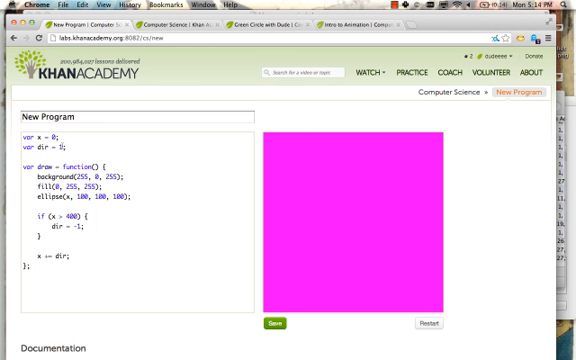
- Place the cursor in the code editor and enter 'dor'
left_click(15, 157)
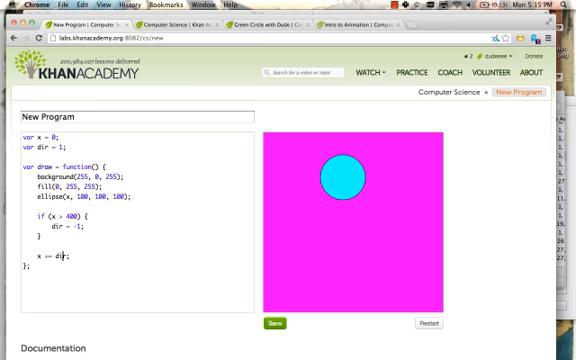
type("dor")
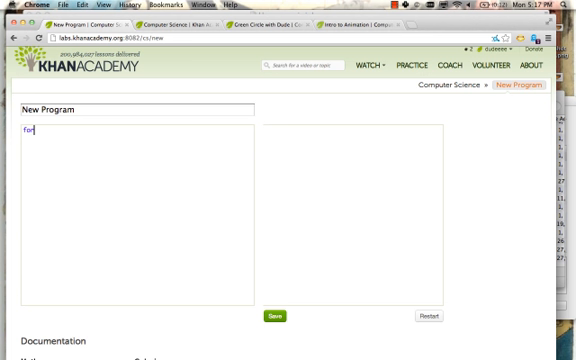
- Enter the loop header ( var i = 0; i < 400; i after for
type("( var i = 0; i < 400; i")
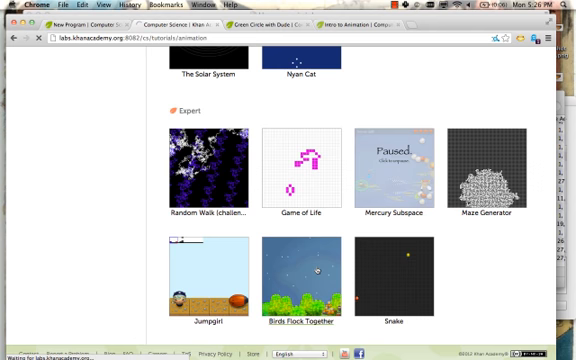
- Open the Birds Flock Together thumbnail in the Expert gallery section
left_click(316, 280)
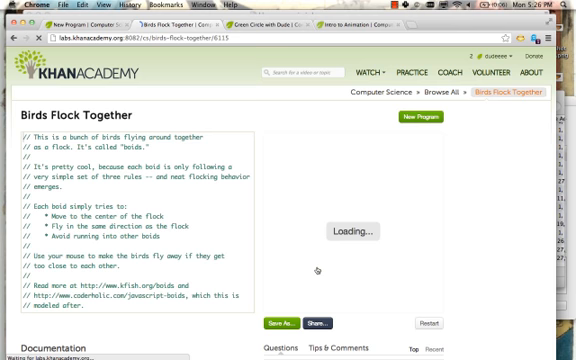